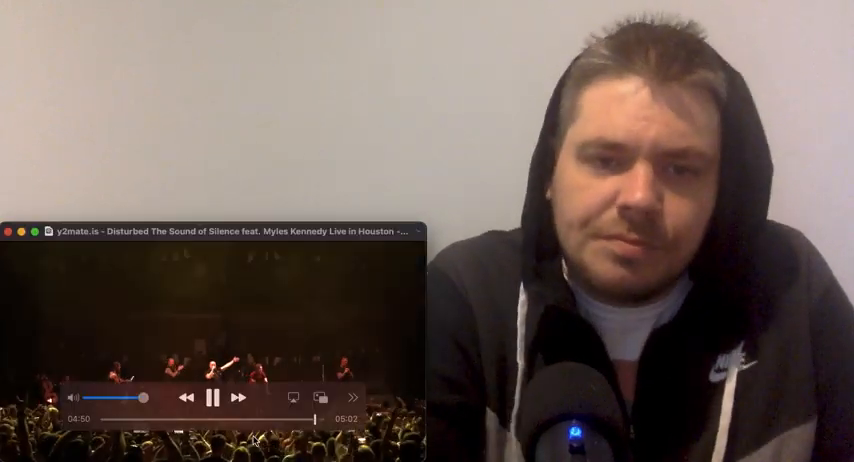
click(216, 398)
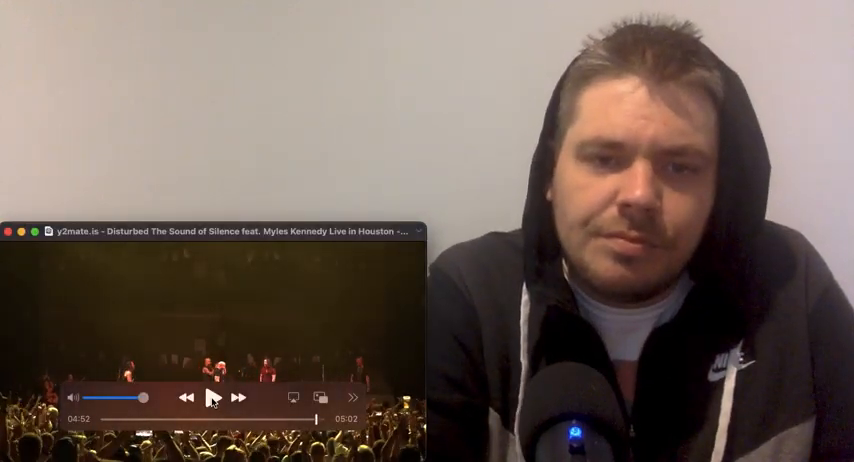